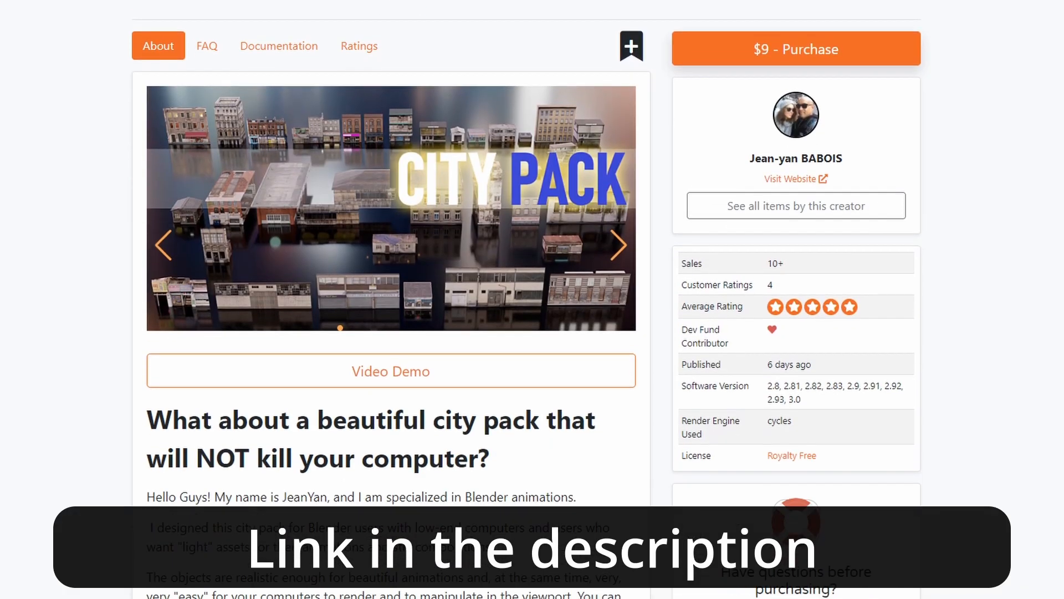
- Scroll down the City Pack page to its description and the What will you get? section
scroll("down", 3)
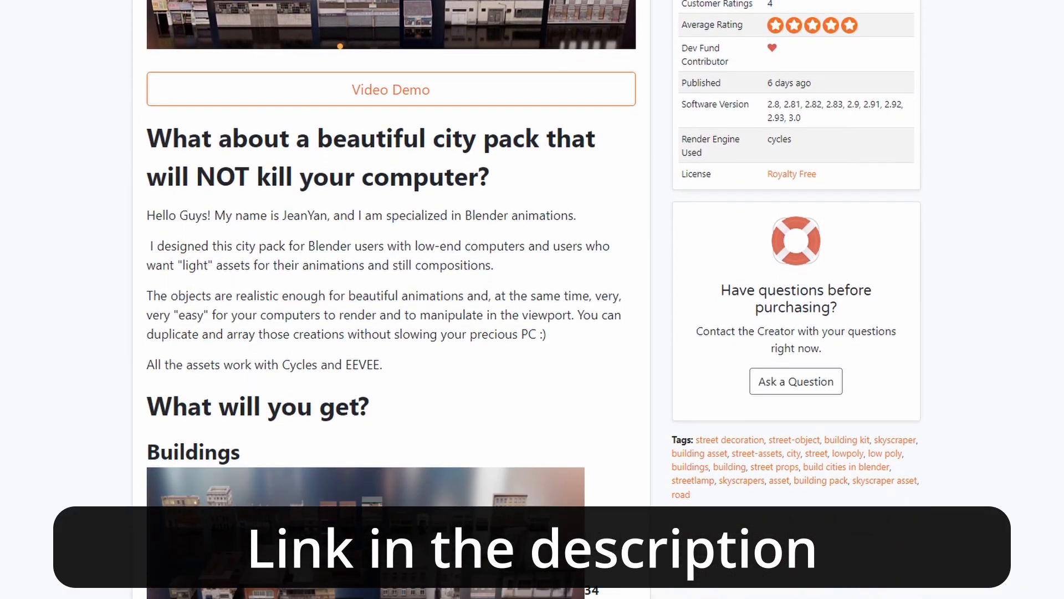
scroll("down", 3)
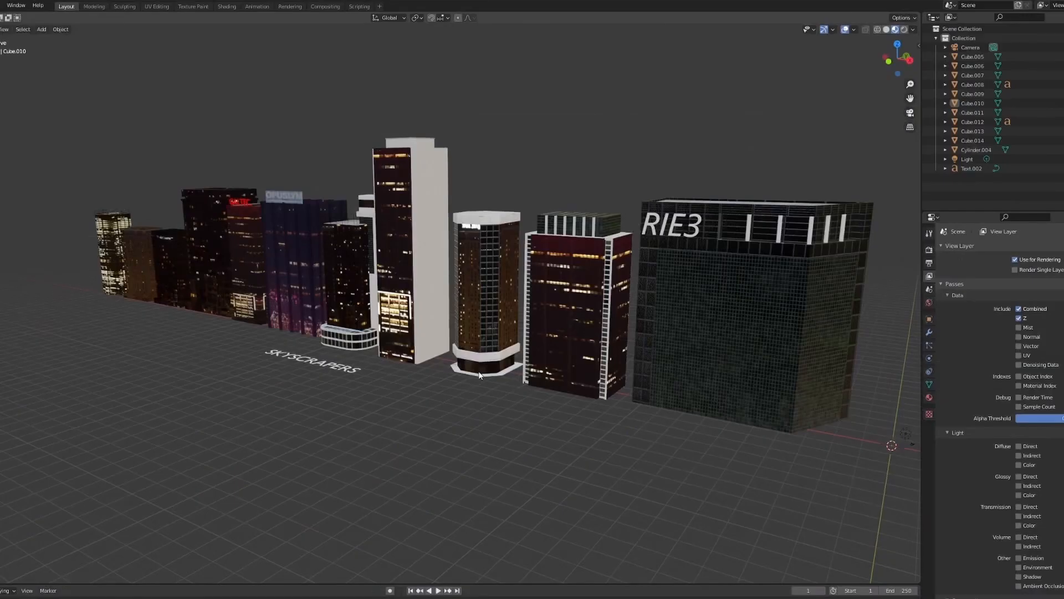
- Select the large square RIE3 skyscraper (Cube.012) at the right end of the row
left_click(745, 306)
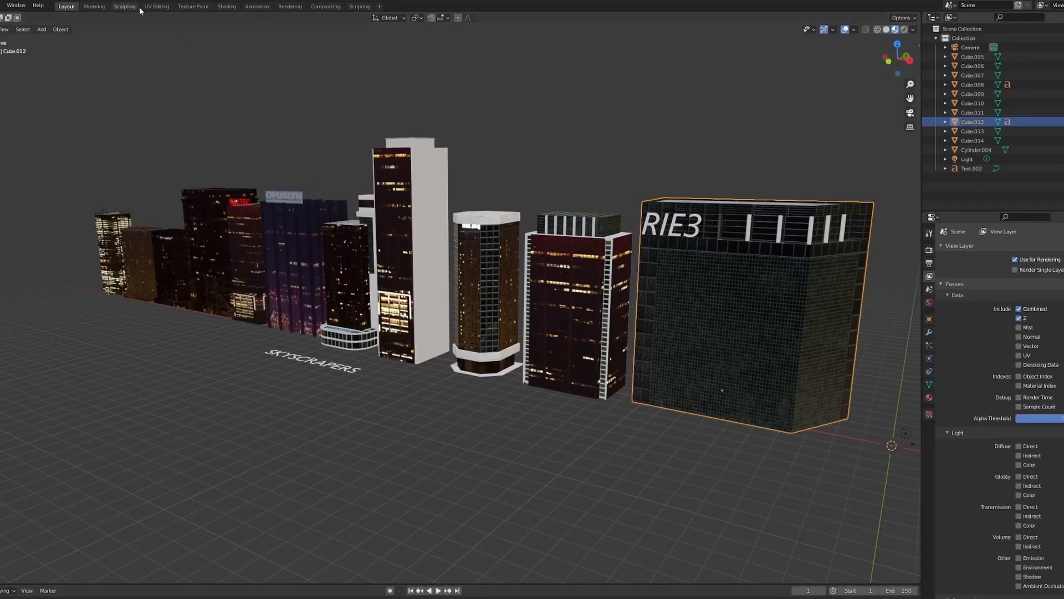